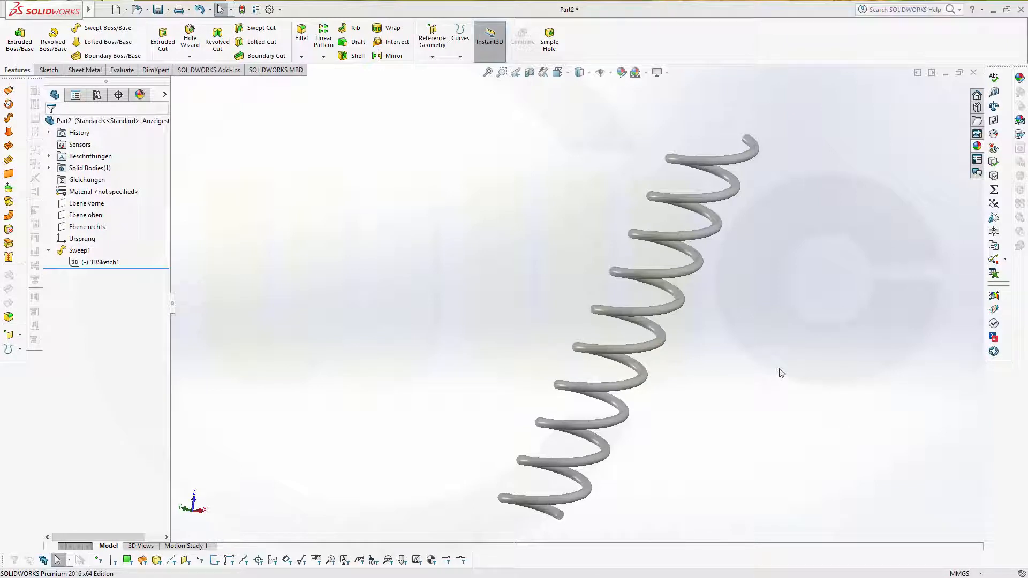
mouse_move(519, 240)
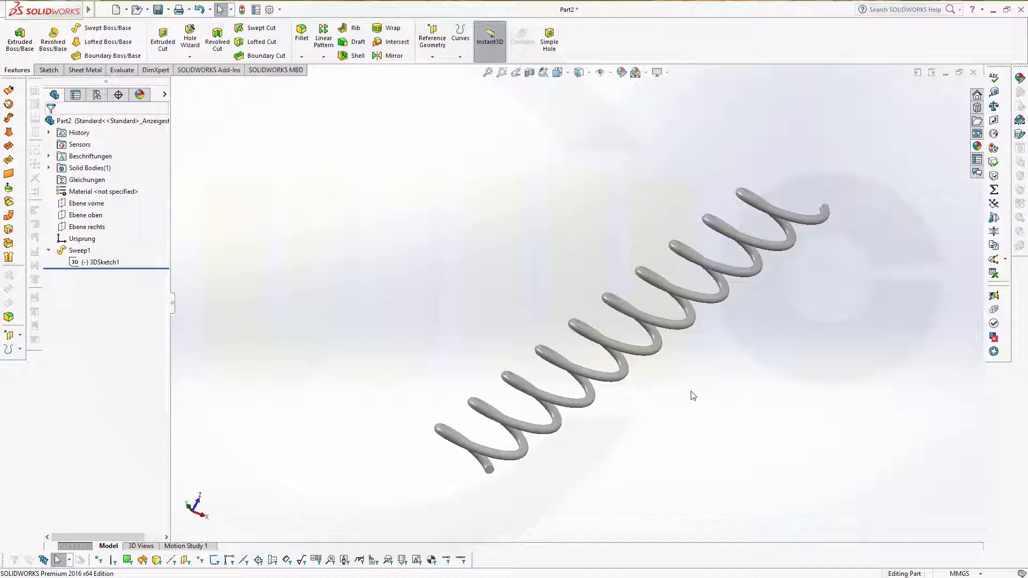
Start a new part, begin a 3D sketch and choose an equation-driven spline curve.
left_click(115, 10)
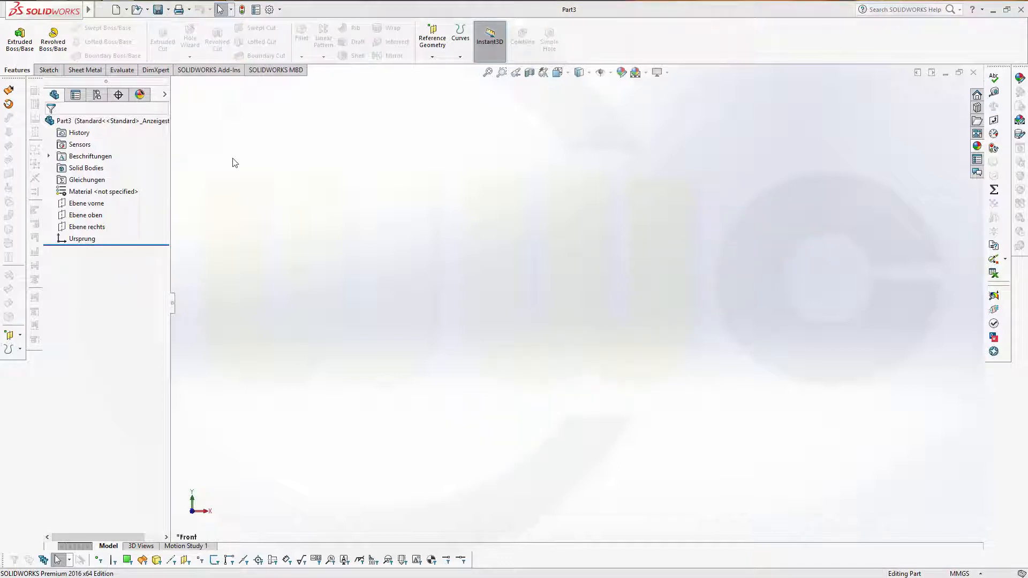
mouse_move(175, 134)
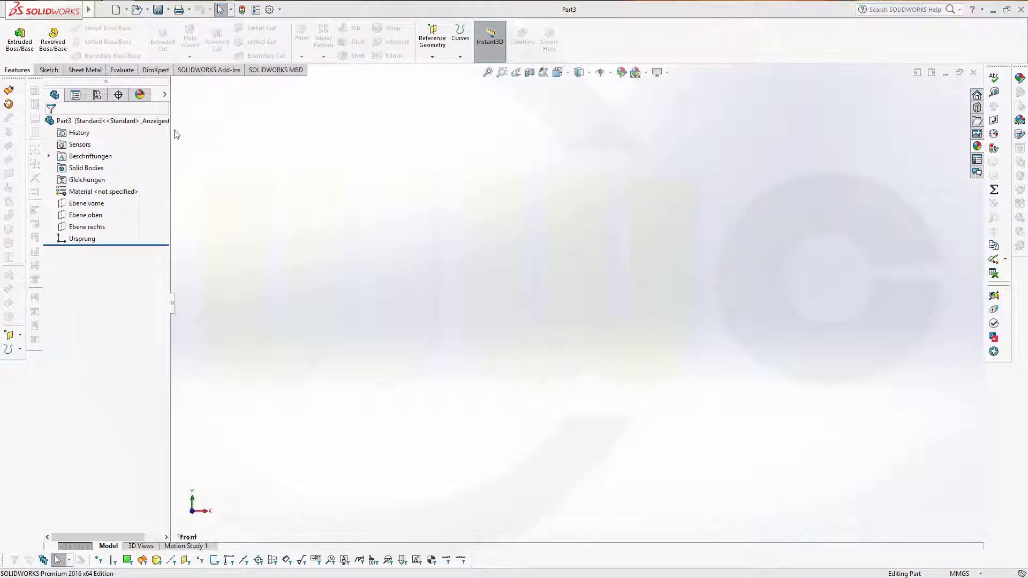
left_click(47, 70)
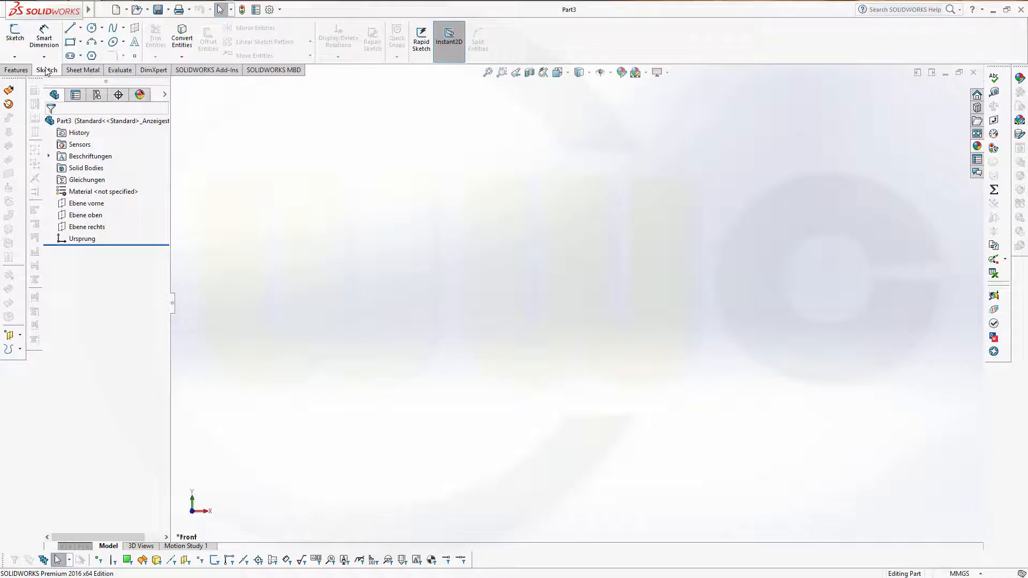
left_click(15, 33)
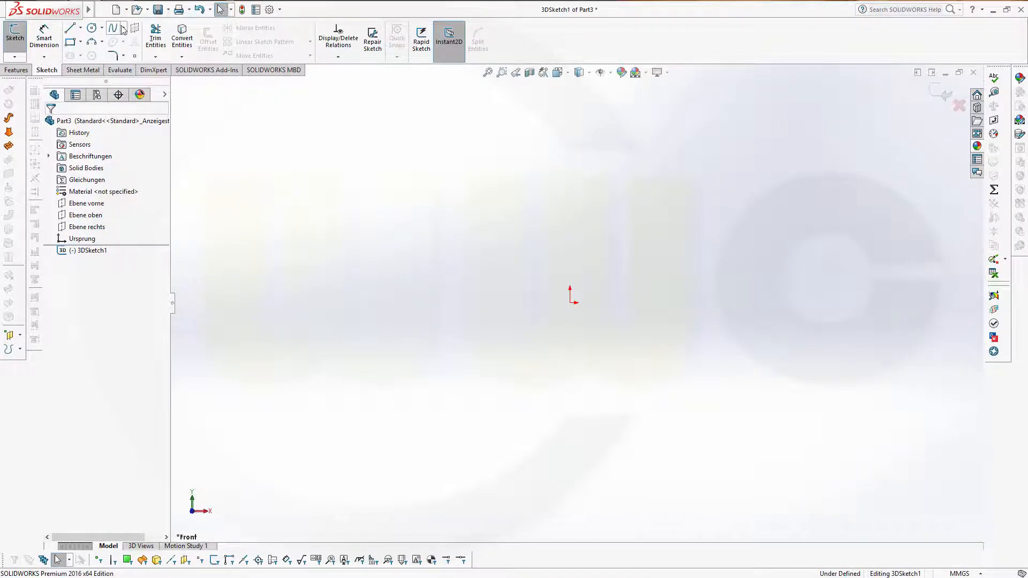
left_click(124, 29)
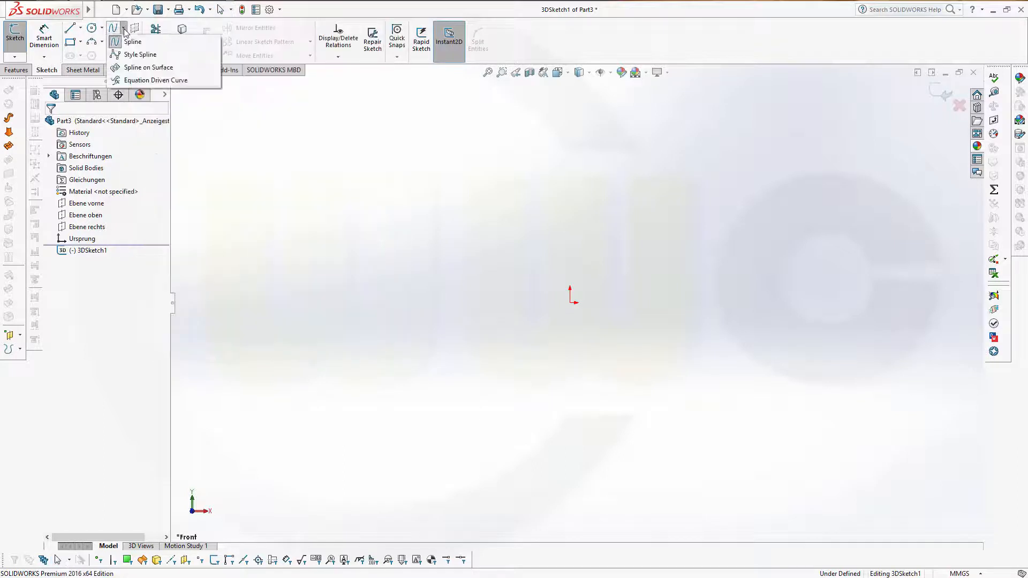
mouse_move(155, 79)
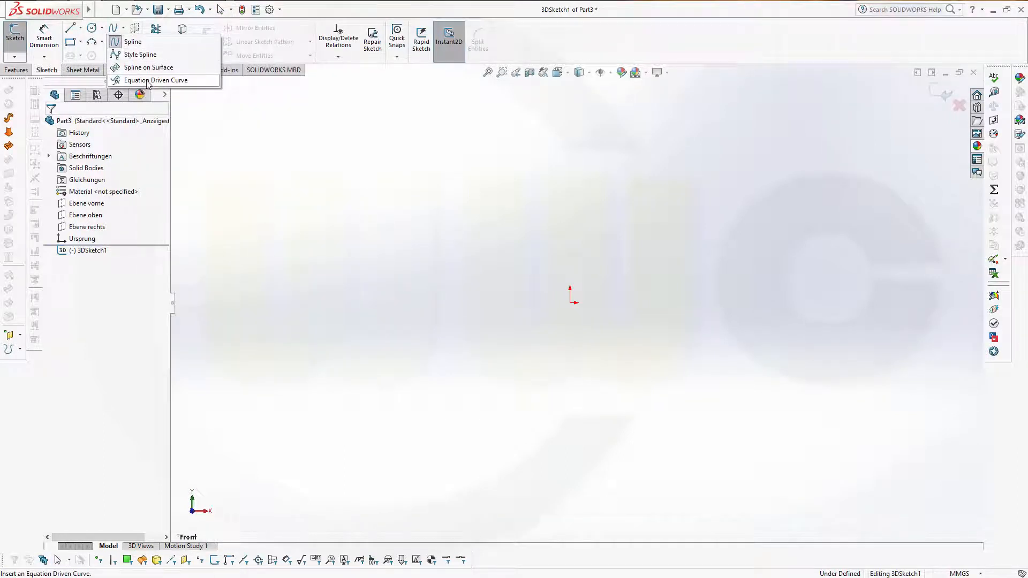
left_click(156, 80)
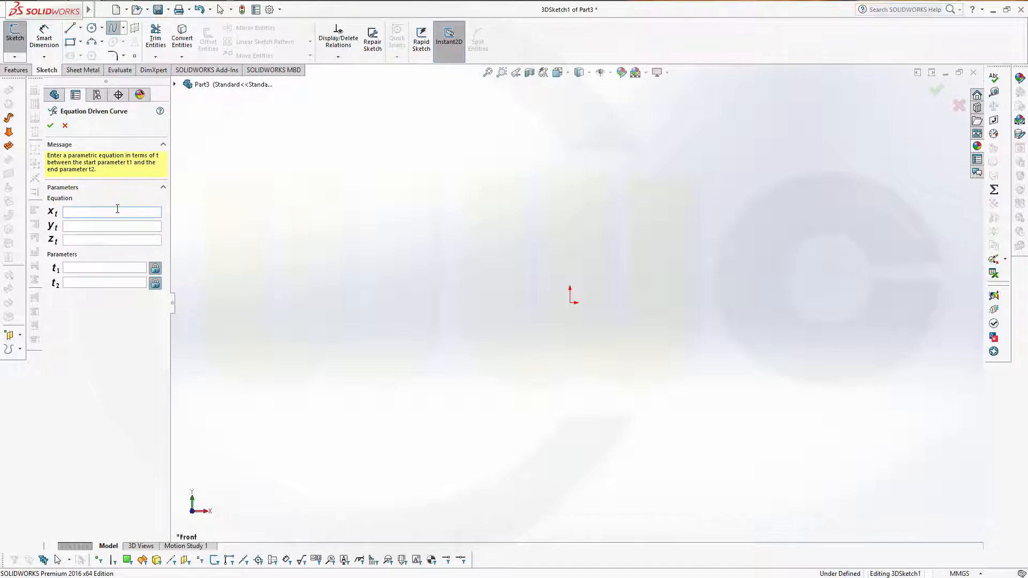
Enter the x equation 40*cos(t*pi) for the curve.
type("40")
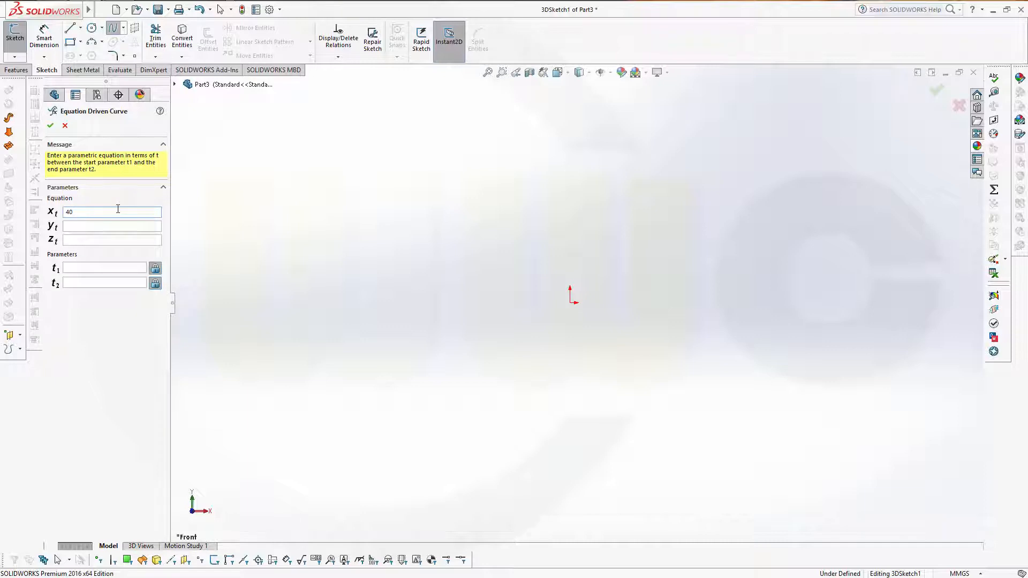
type("*co")
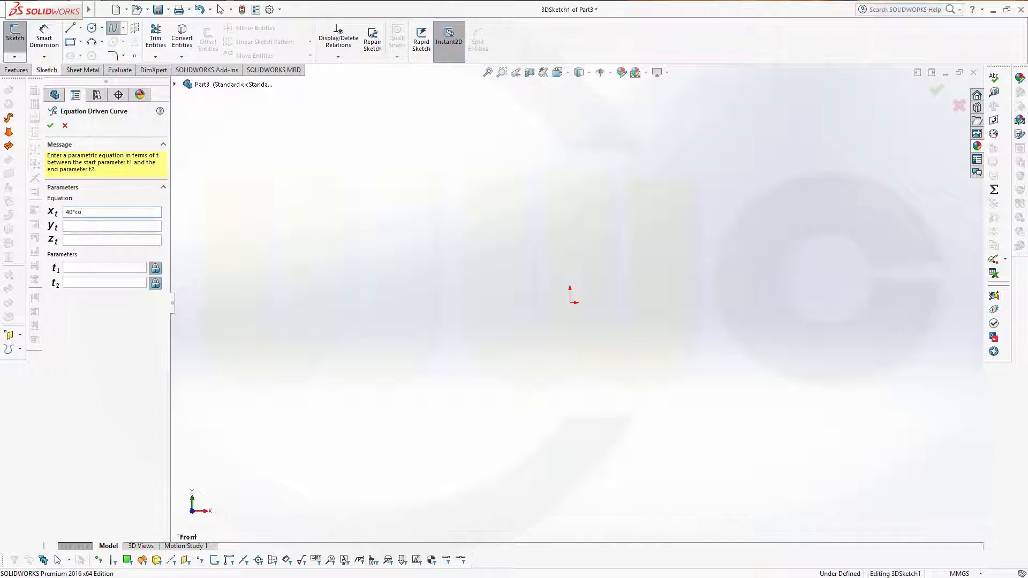
type("s")
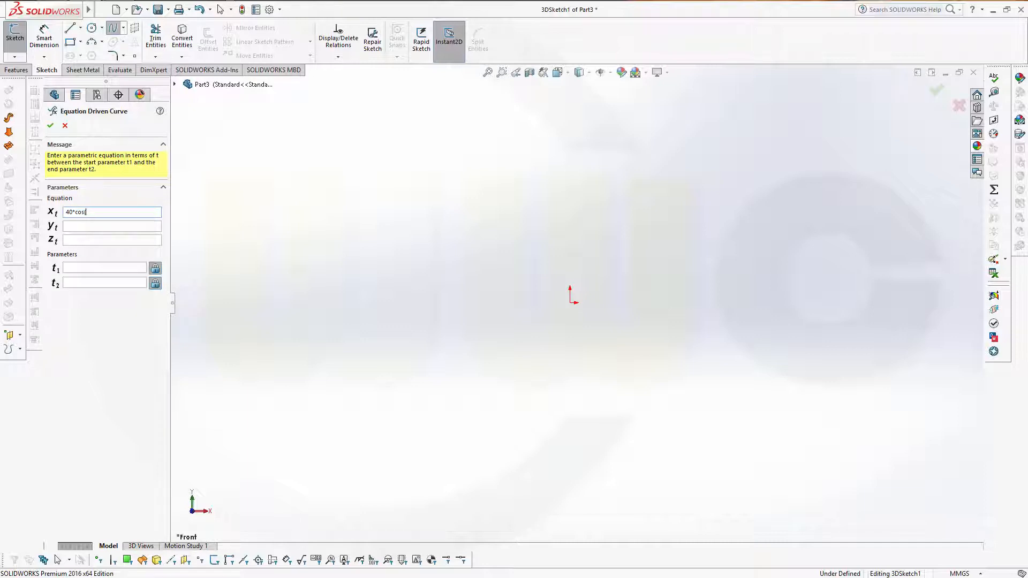
type("(t")
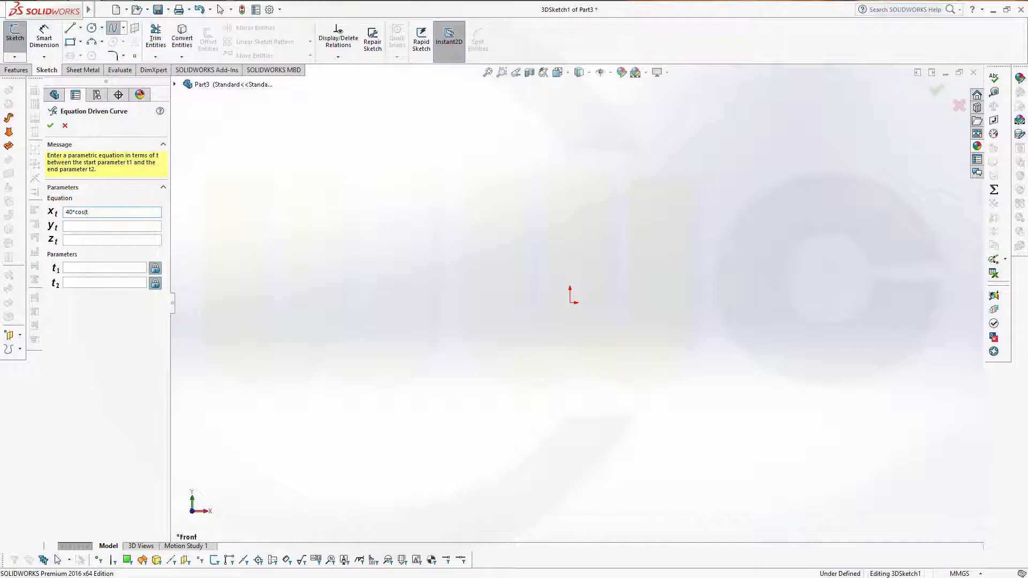
type("*")
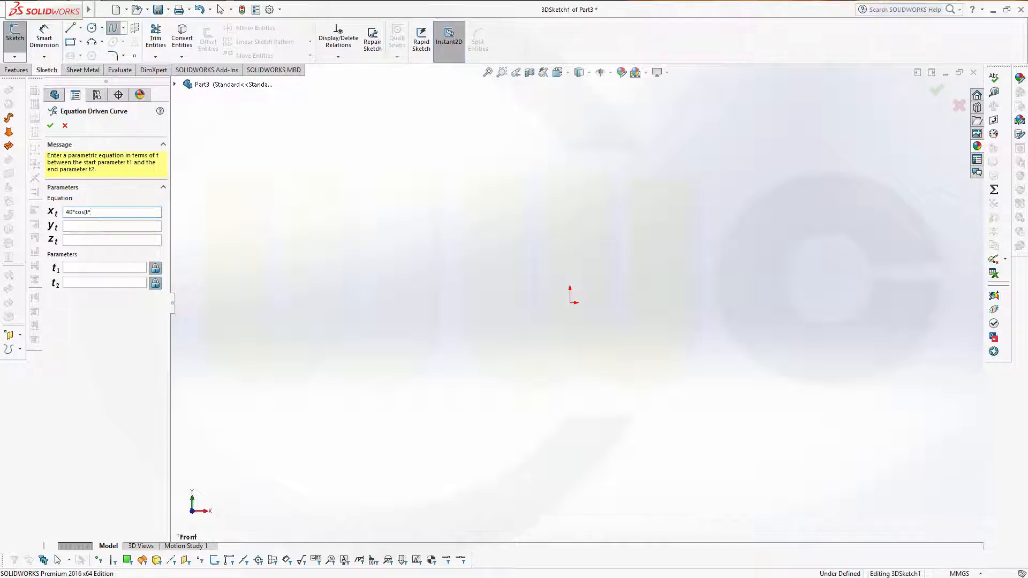
type("pi")
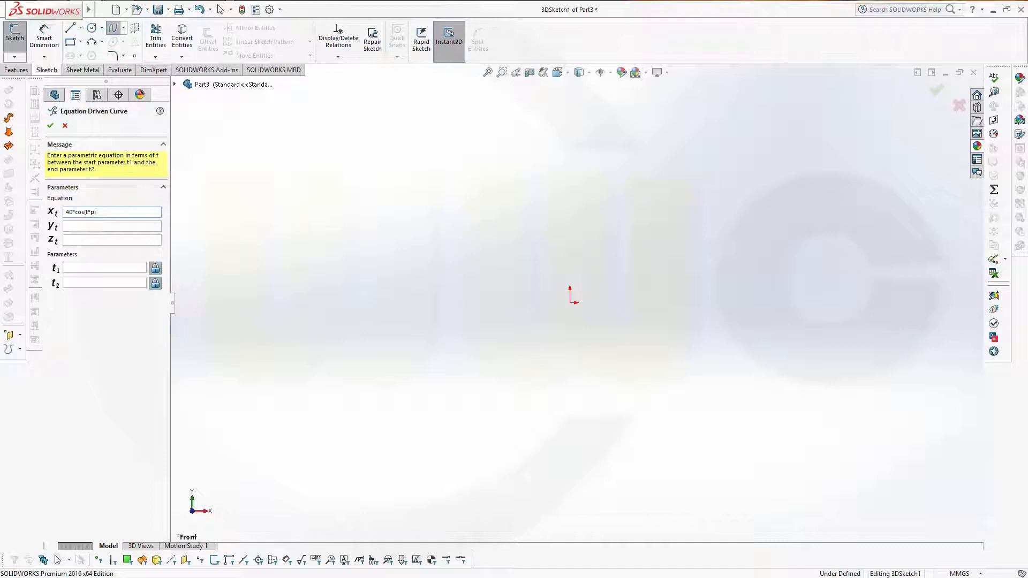
left_click(111, 225)
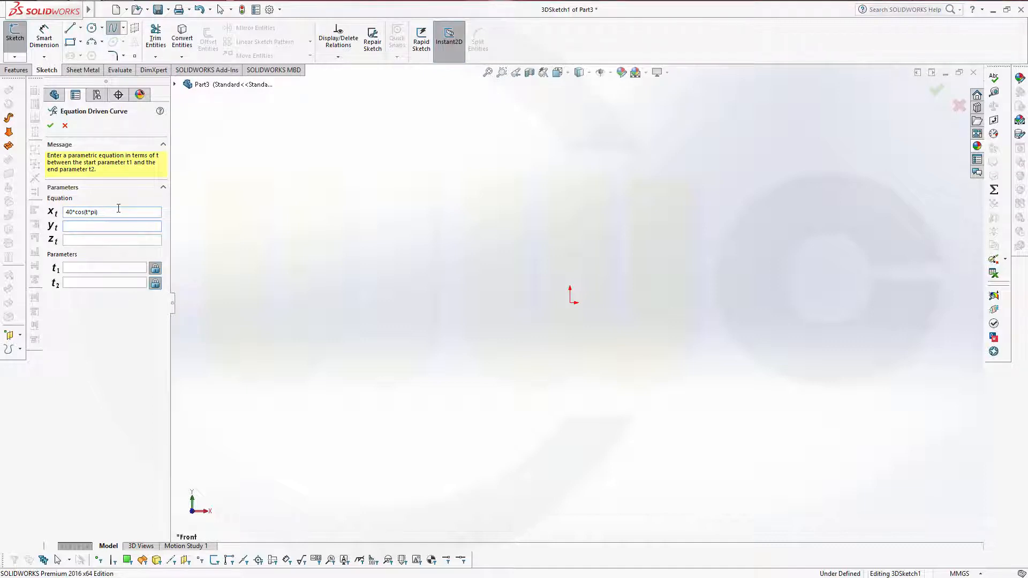
Enter the y equation 40*sin(t*pi), z equation 20*t, and t range 0 to 10.
type("40*sin")
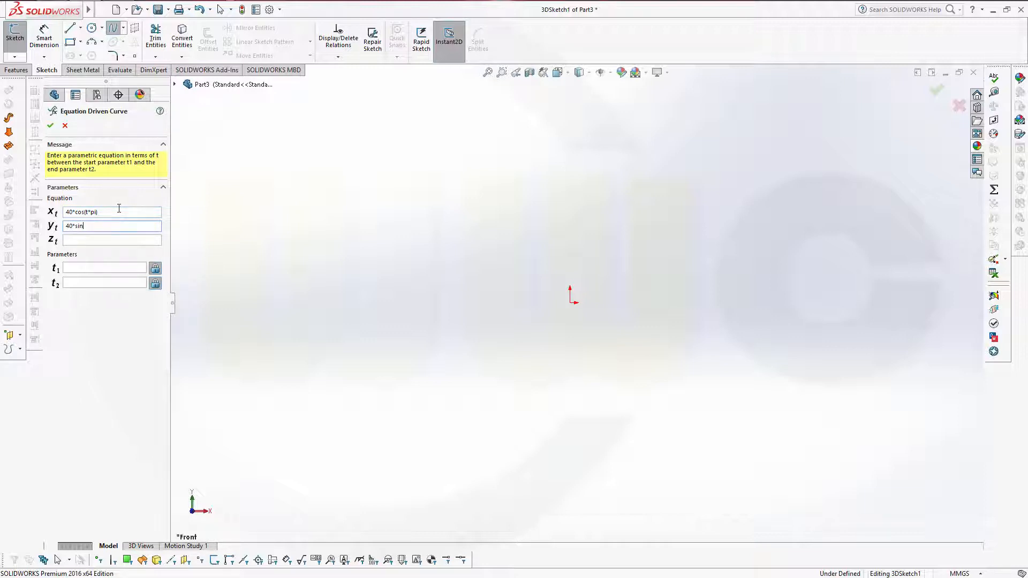
type("(t")
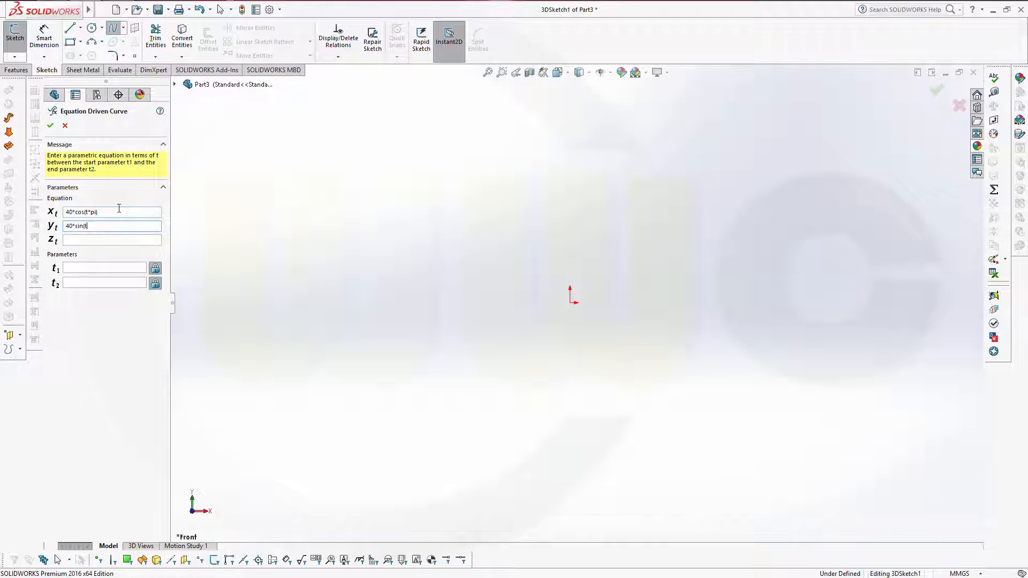
type("*")
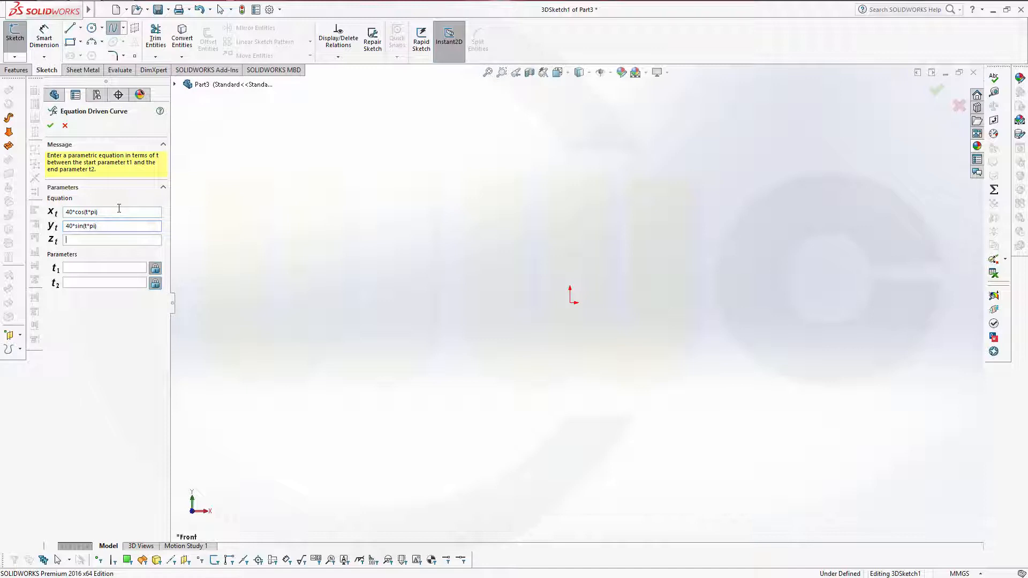
type("20*t")
left_click(105, 283)
type("10")
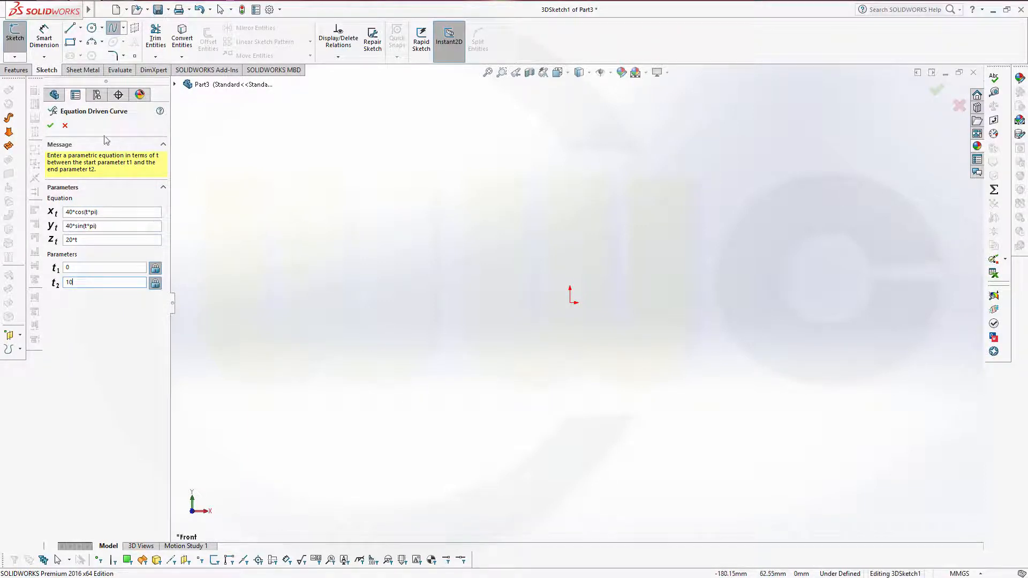
Apply the equations so the five-turn helix previews in the 3D sketch.
left_click(50, 125)
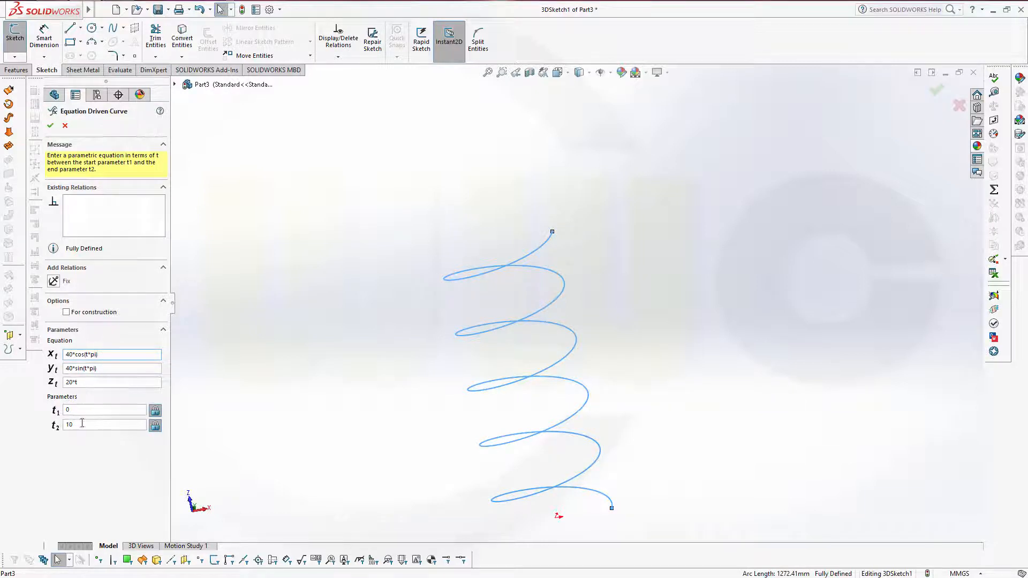
Set t2 to 20, append + t*2 to the x equation, and accept the slanted helix as 3DSketch1.
triple_click(104, 424)
type("20")
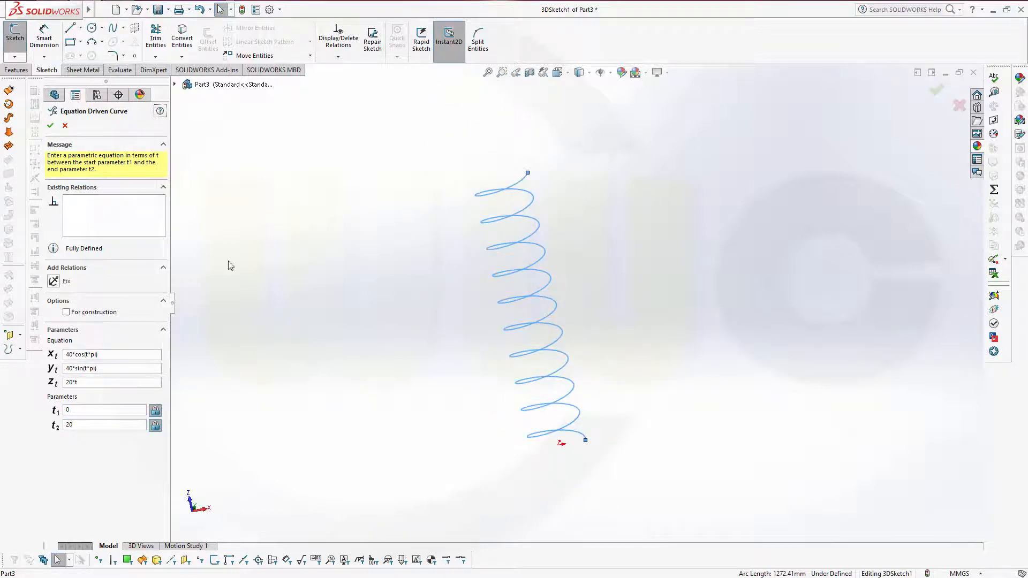
left_click(111, 354)
type(" +")
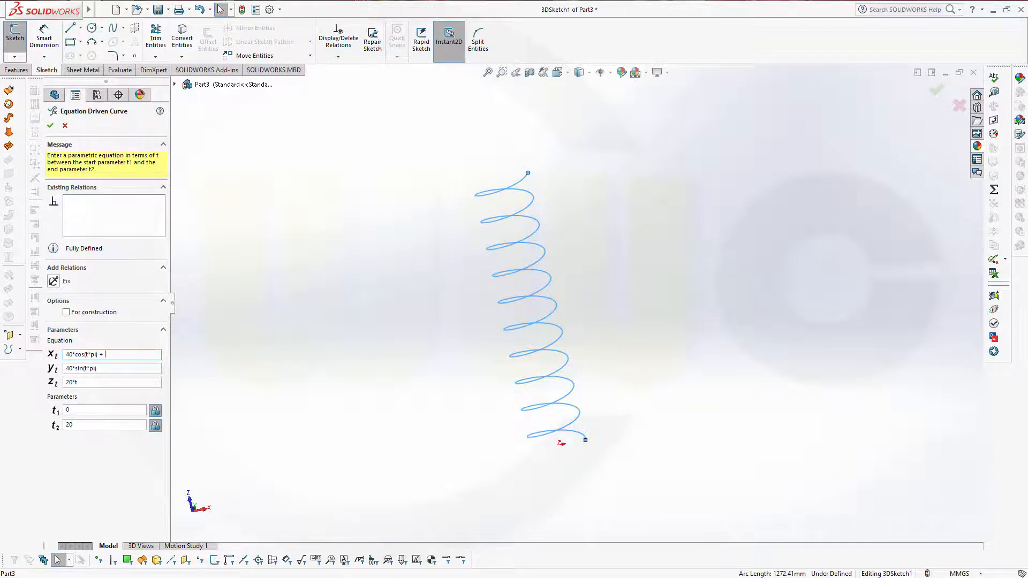
type("t")
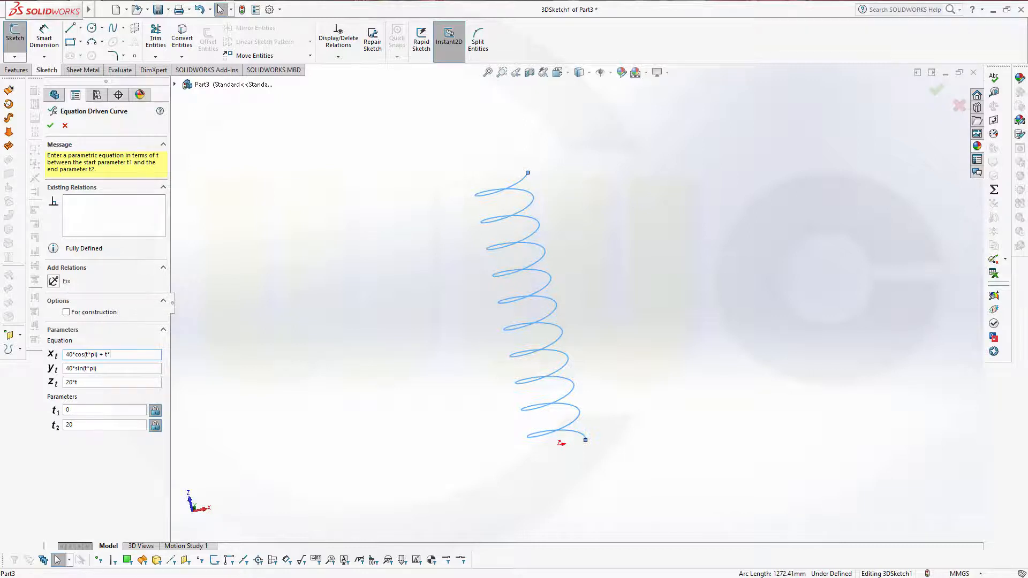
type("*20")
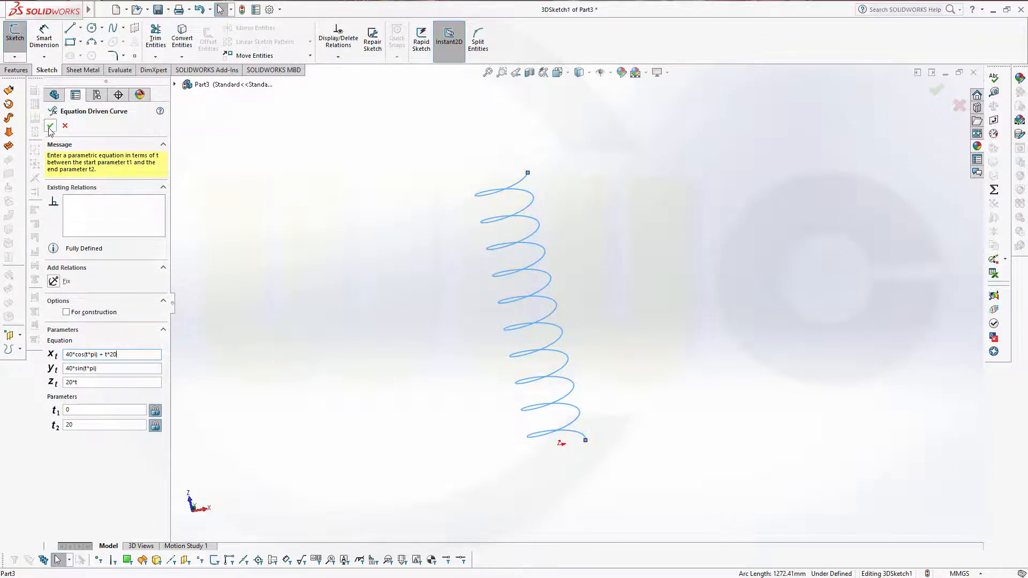
left_click(51, 126)
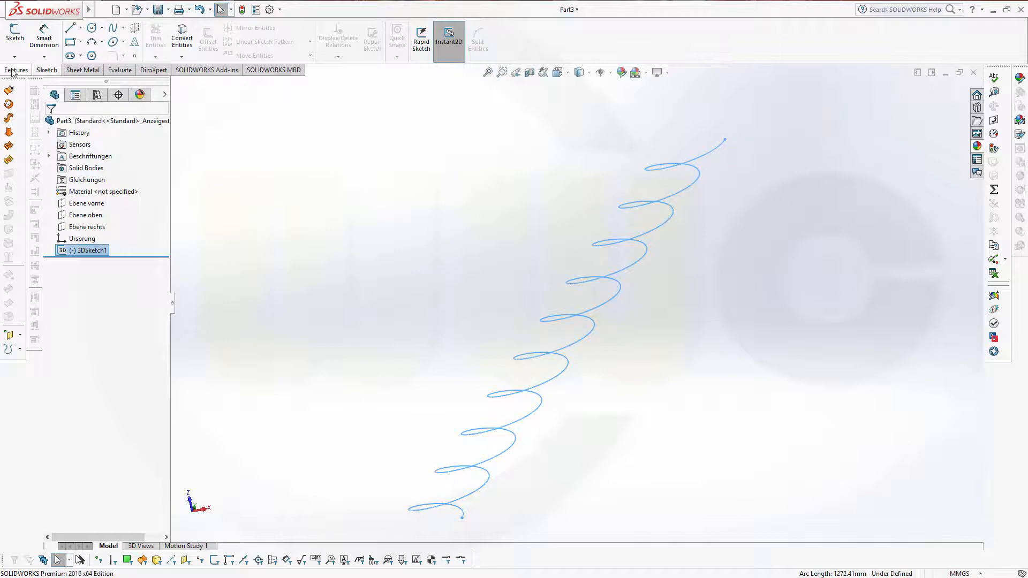
Create Sweep1 along the helix with a 10 mm circular profile and deselect to view the spring.
left_click(15, 70)
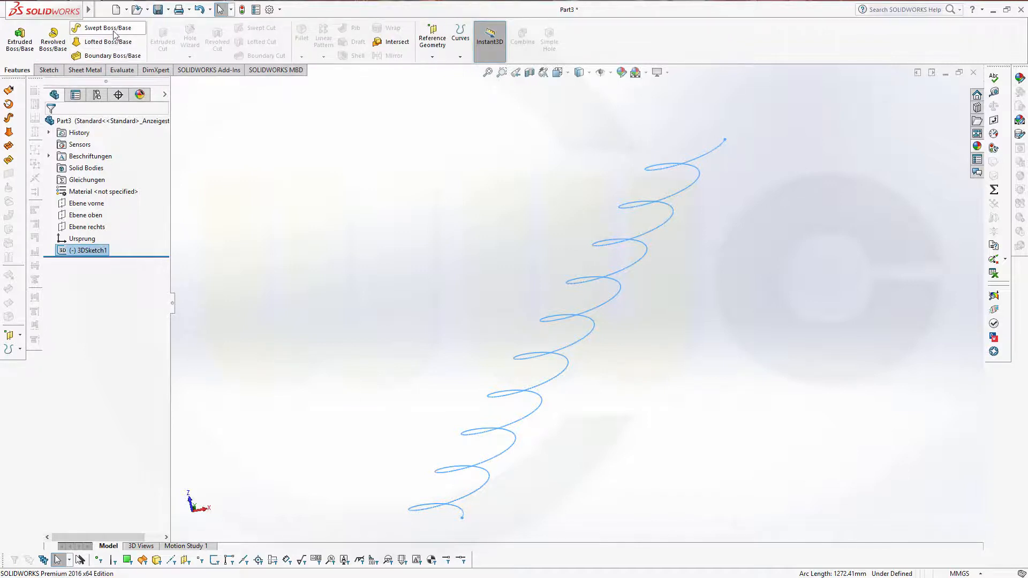
left_click(108, 28)
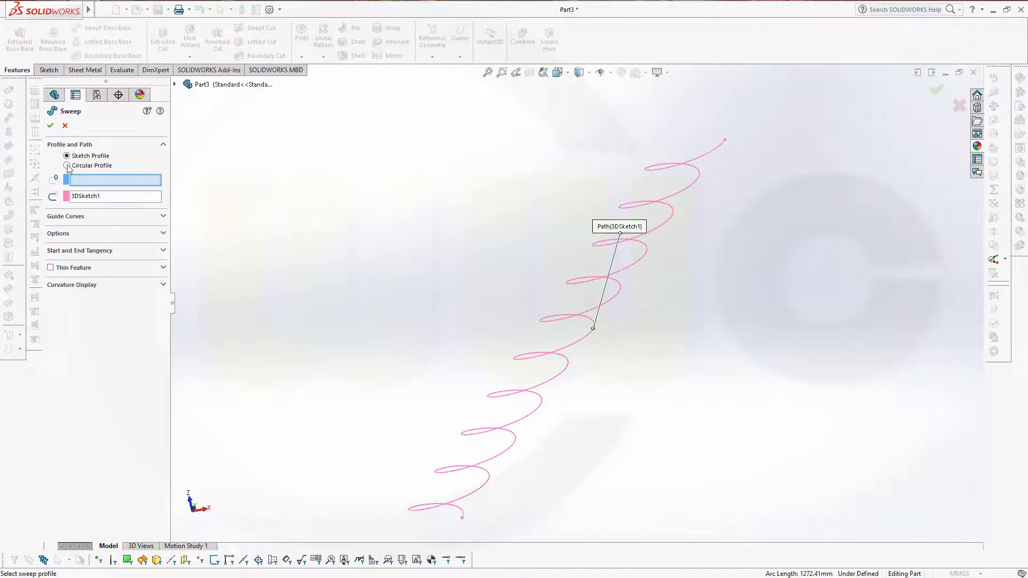
left_click(67, 166)
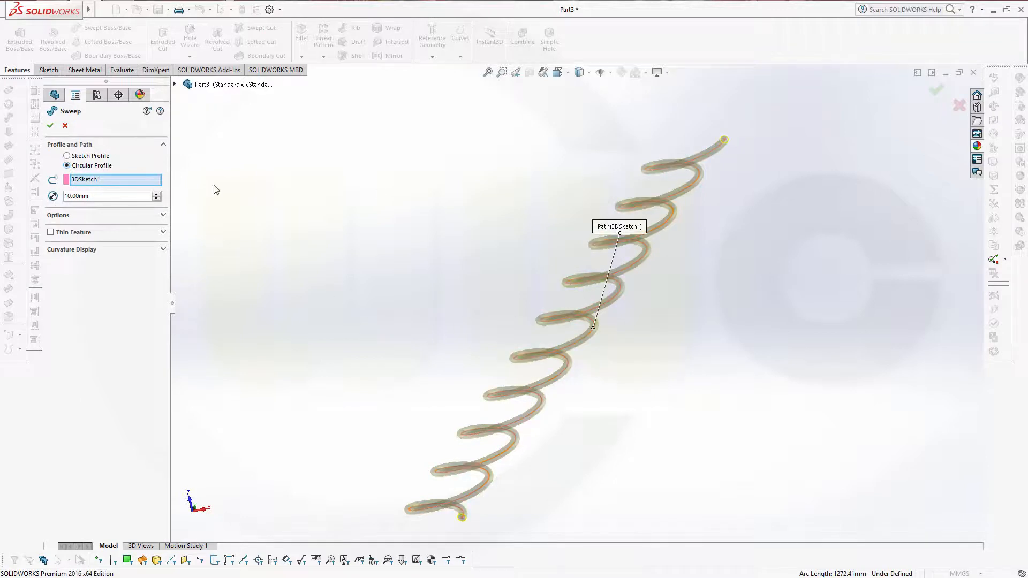
mouse_move(92, 207)
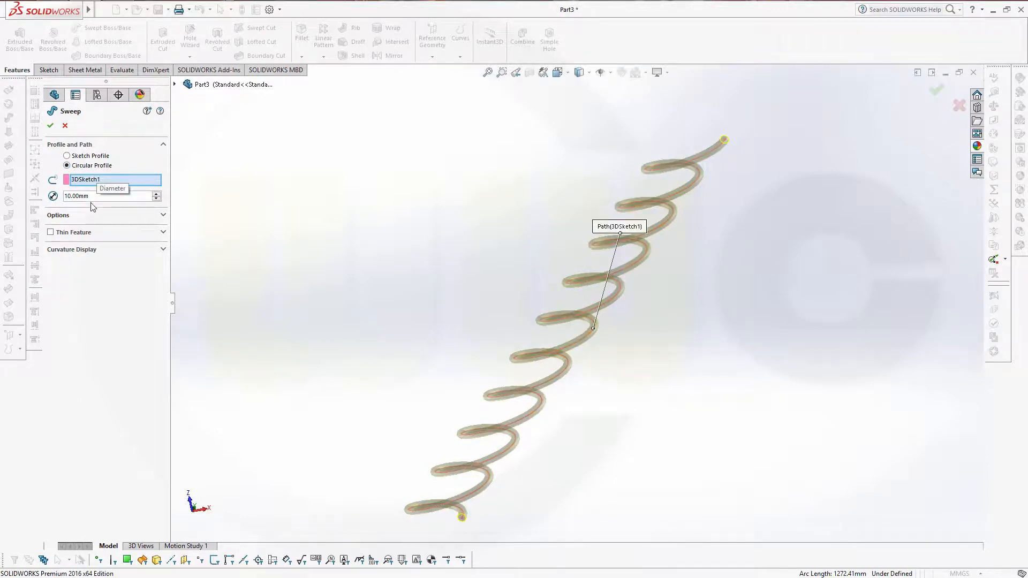
left_click(50, 125)
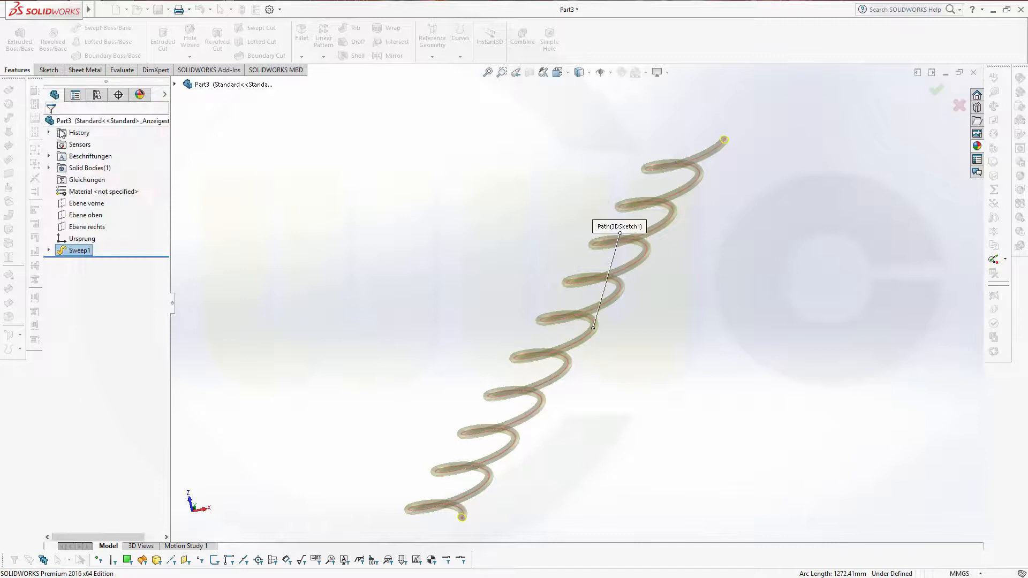
left_click(668, 365)
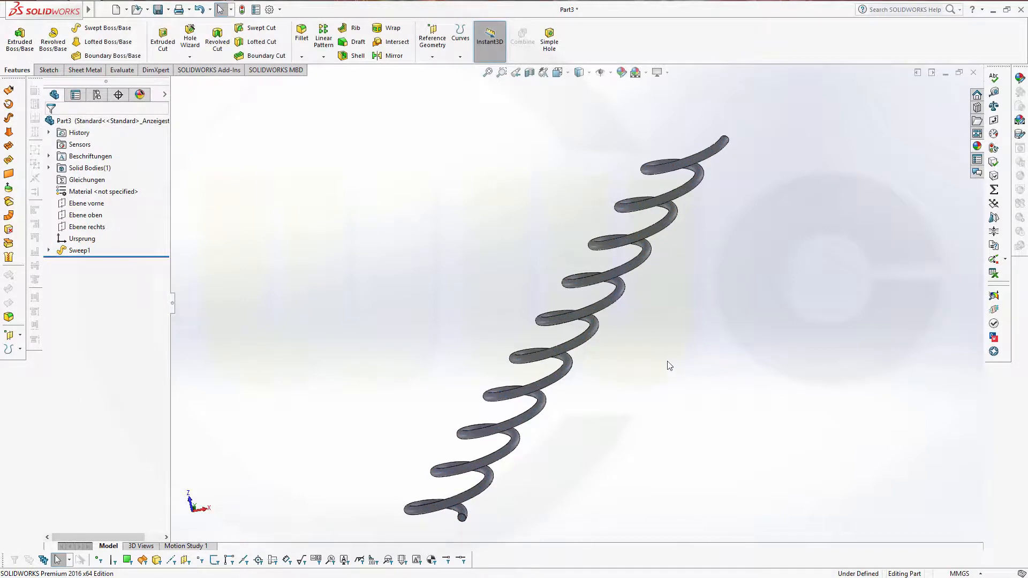
mouse_move(623, 338)
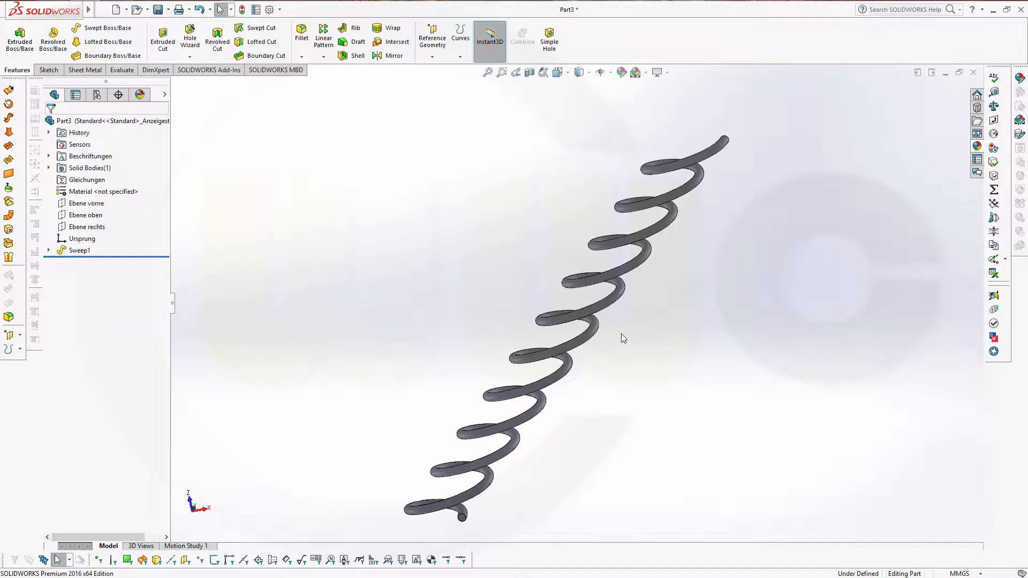
mouse_move(622, 332)
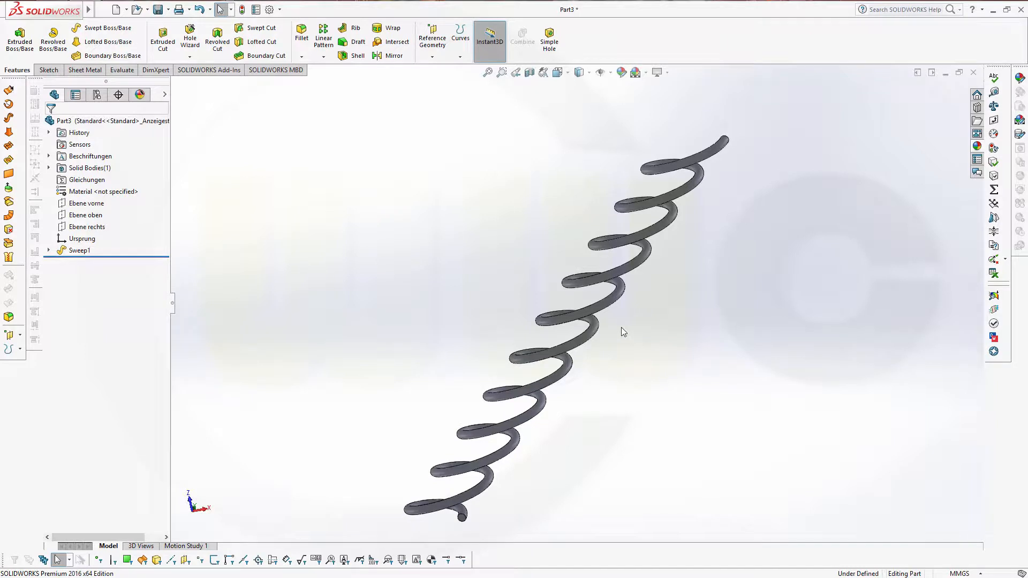